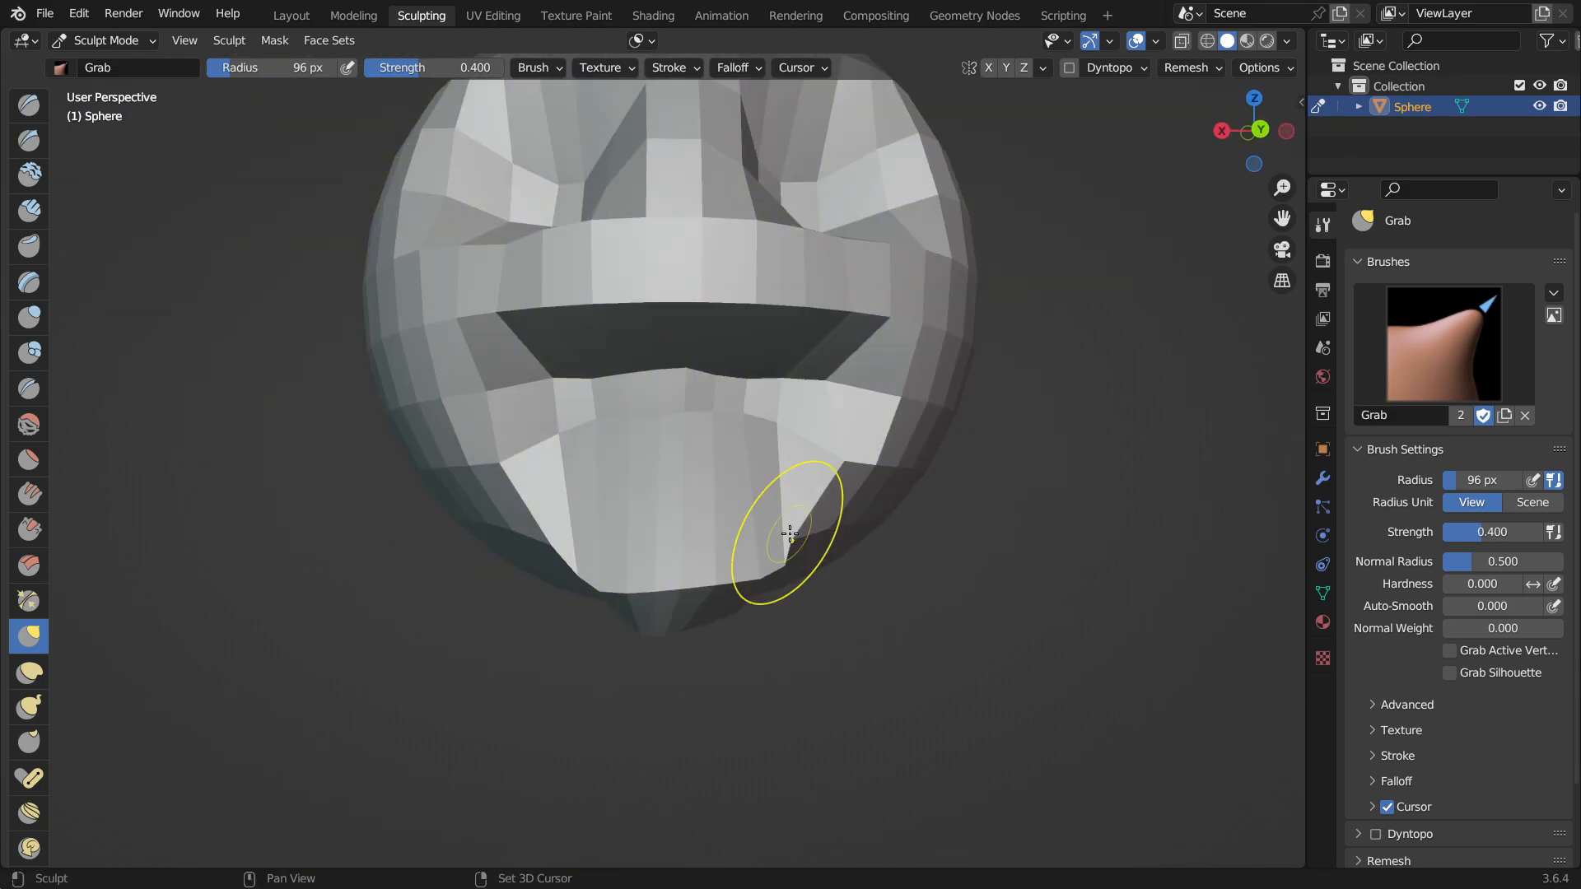
# Pull a small lump below the mouth and switch to Edit Mode for the red eye material.
pyautogui.click(28, 388)
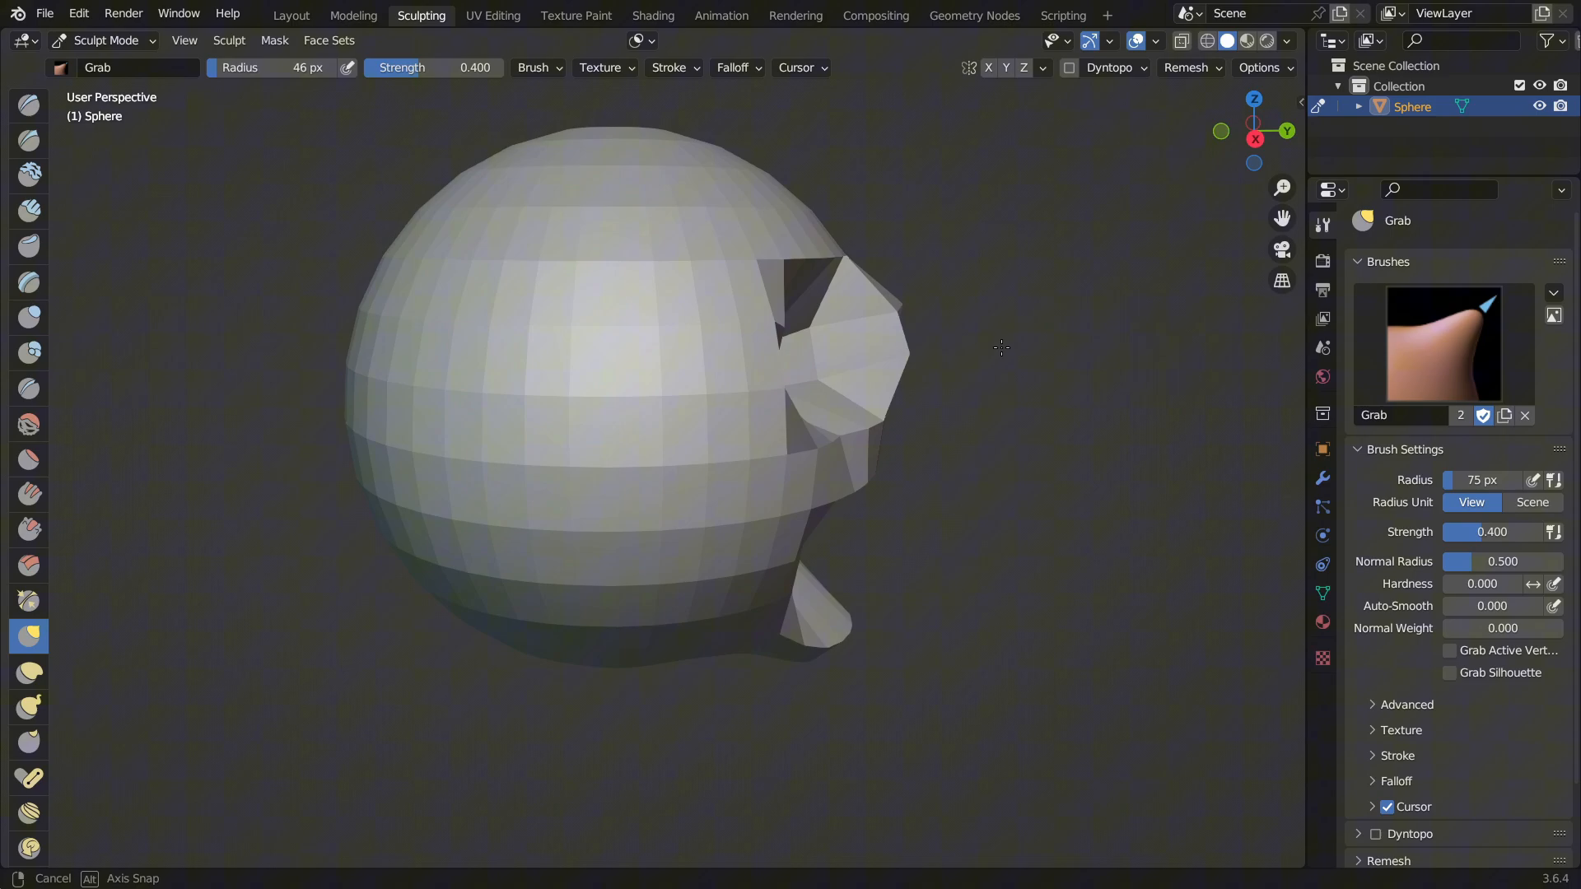
pyautogui.press('Tab')
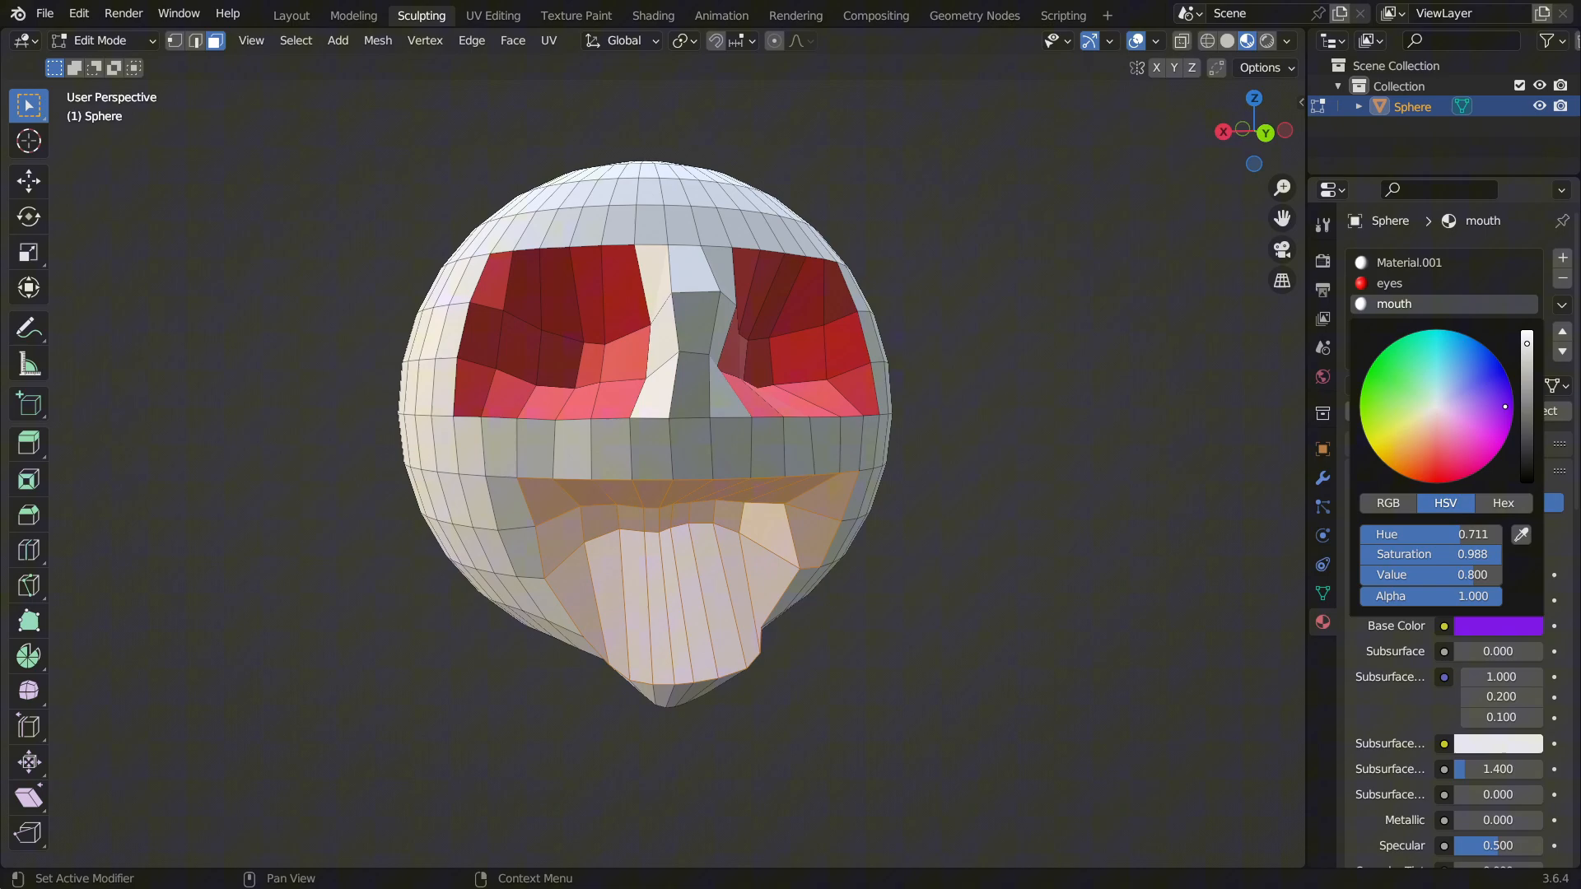
# Colour the mouth blue and Material.001 black, then stretch the sphere into a tapered head.
pyautogui.click(1410, 262)
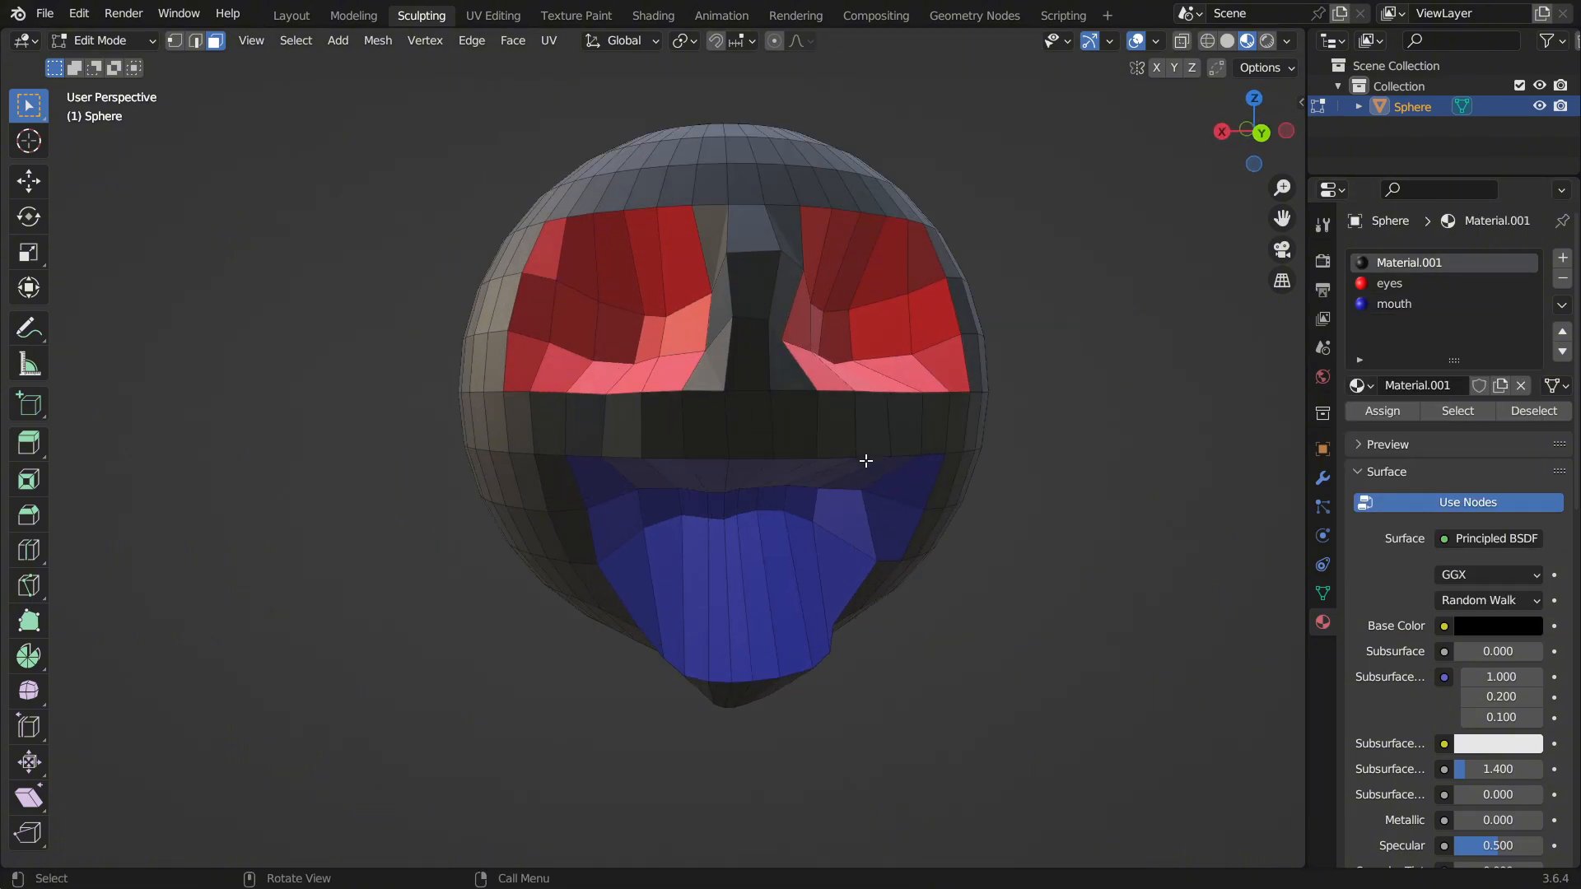
pyautogui.click(100, 40)
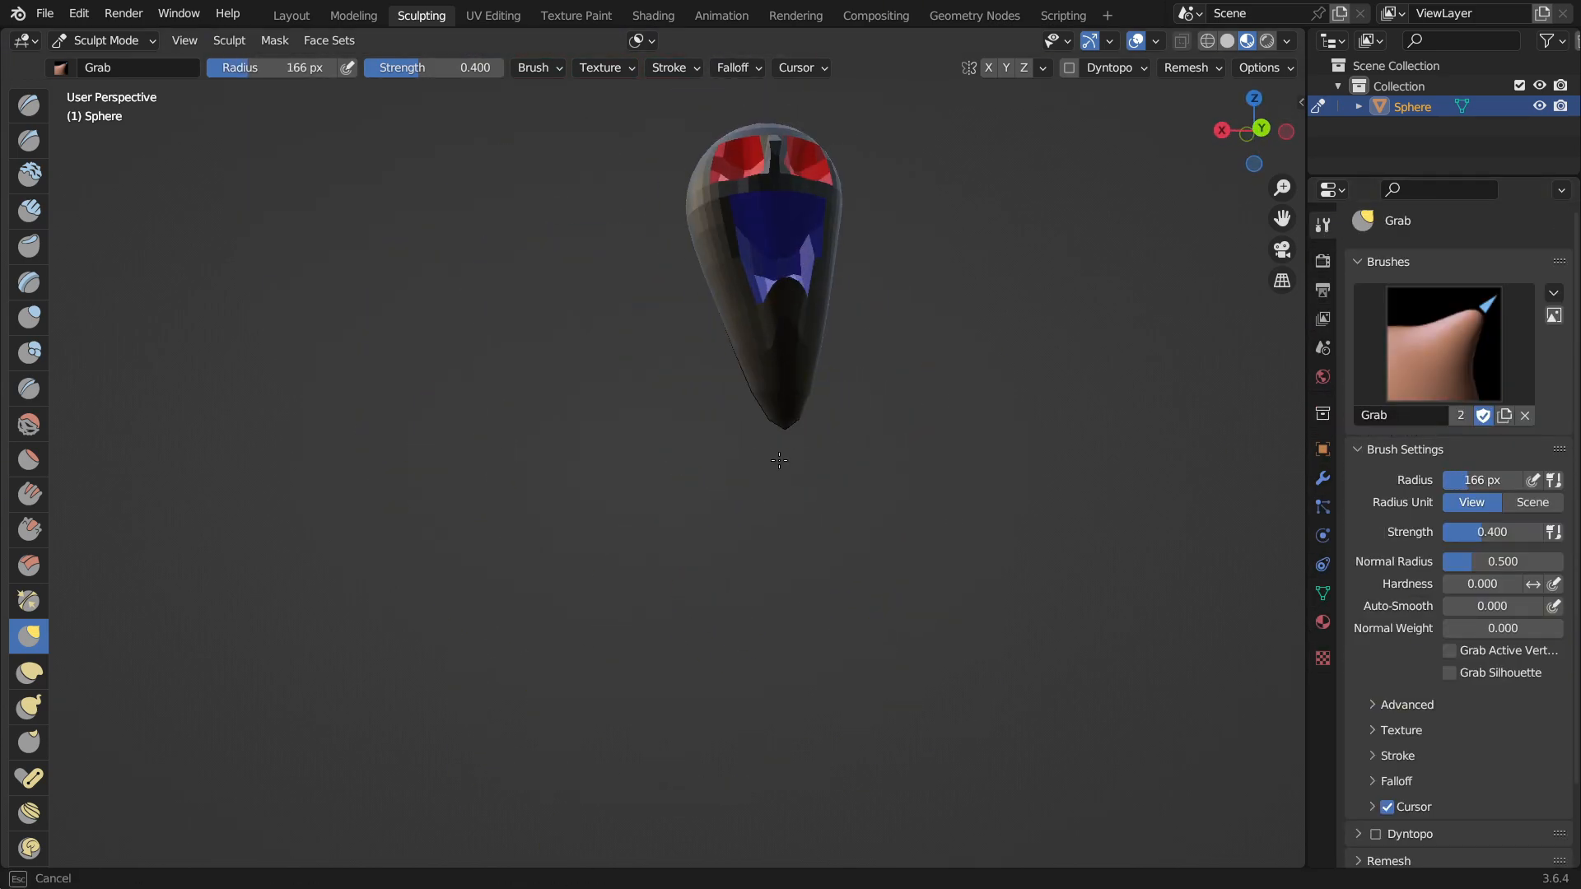
# Grab a torso mass below the neck and assign it a white 'Feet' material.
pyautogui.press('Tab')
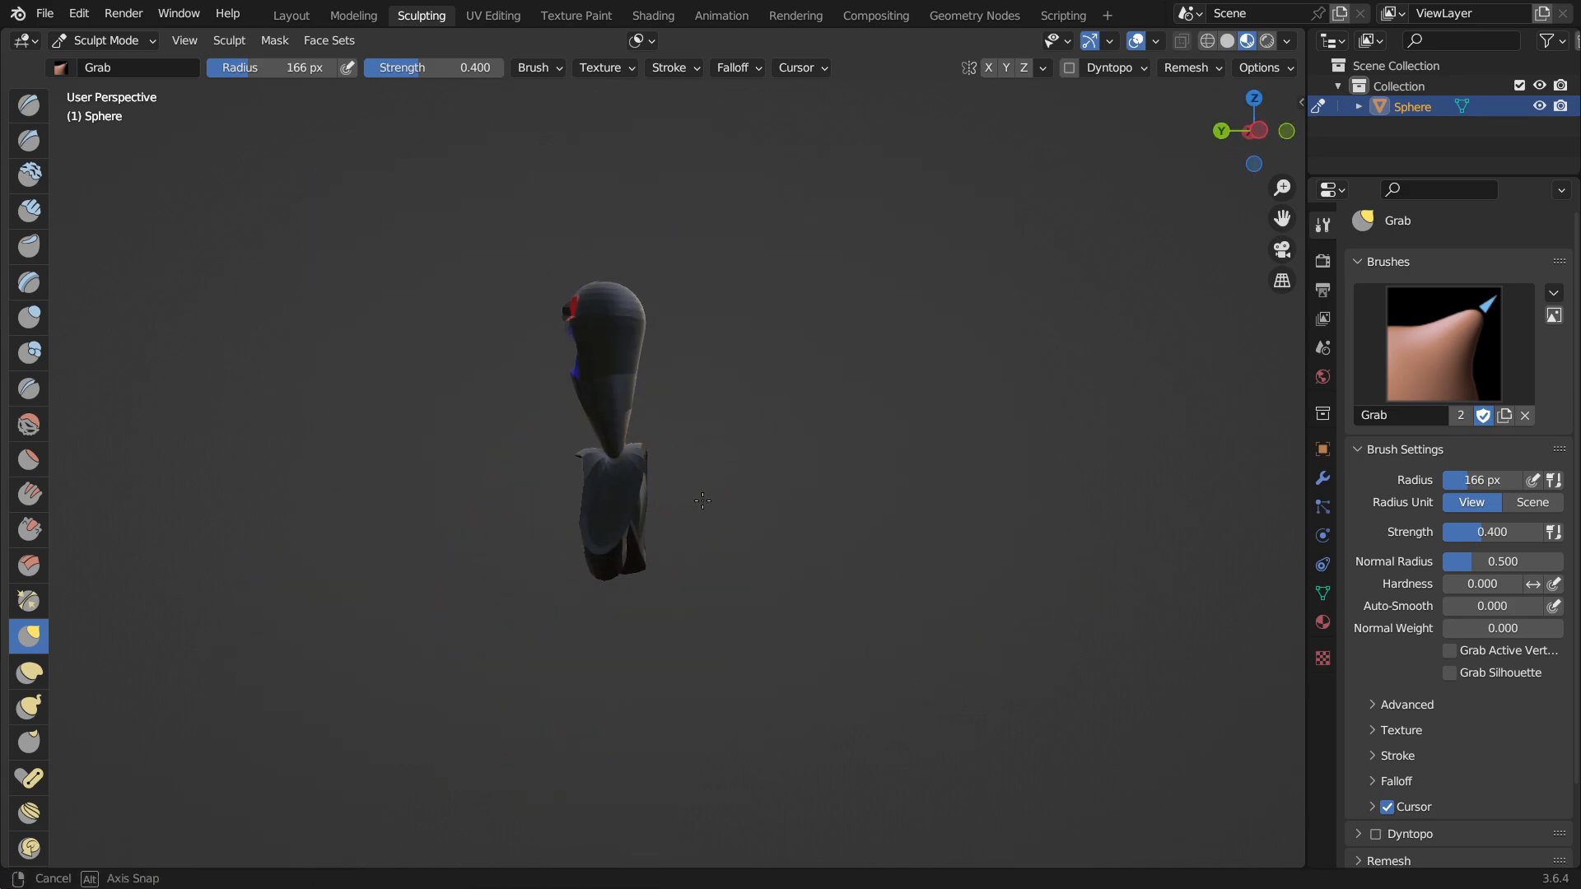
pyautogui.press('Tab')
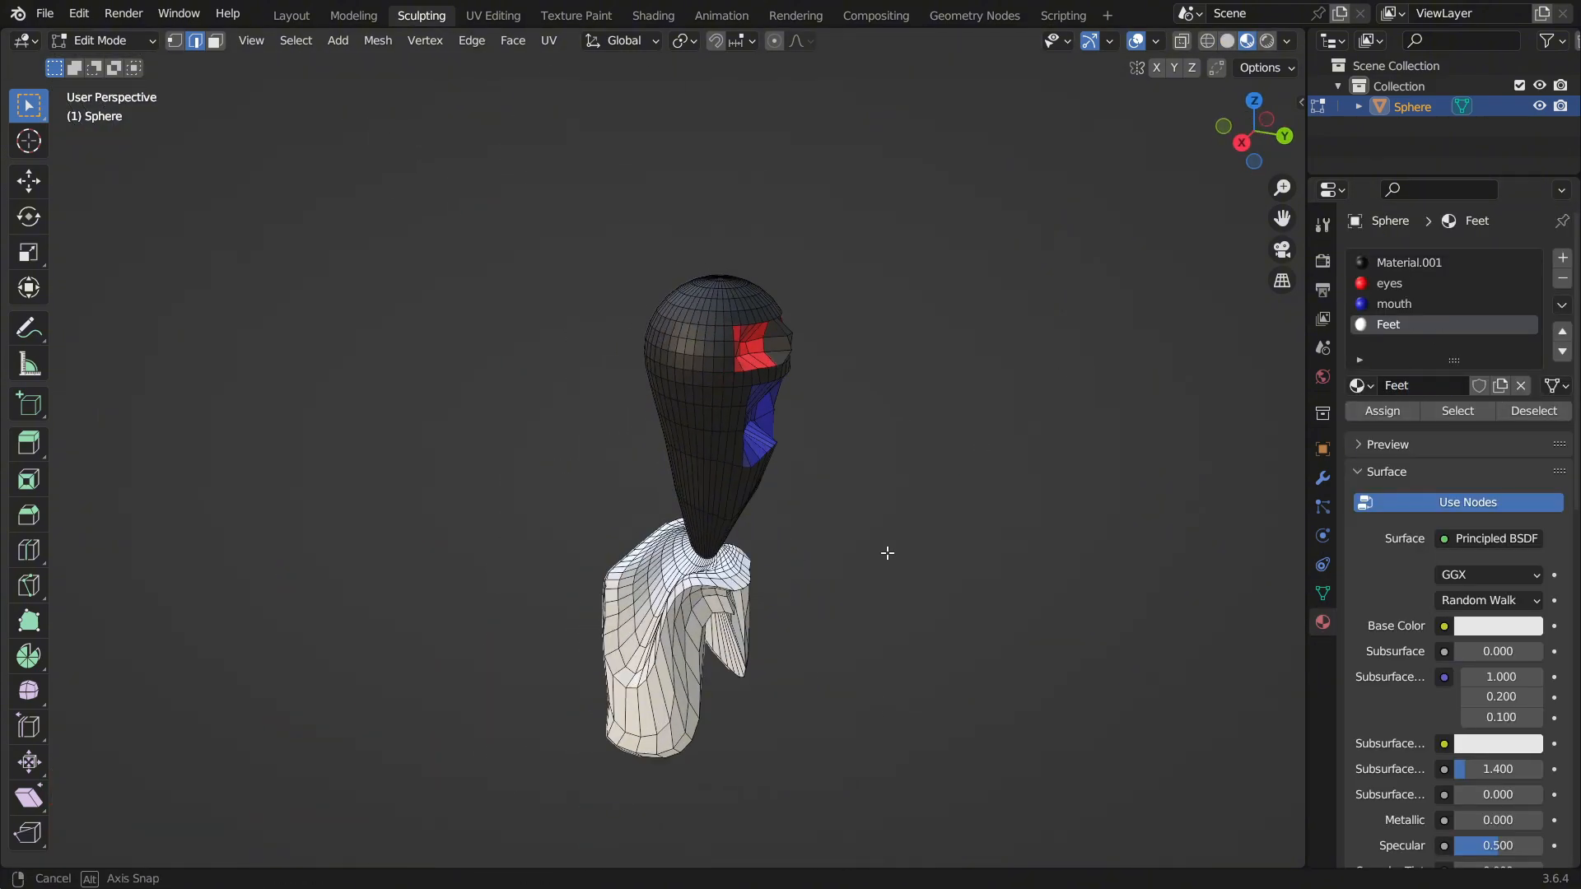
# Pull two long legs down from the torso and tug rough shoulder flaps outward.
pyautogui.click(290, 15)
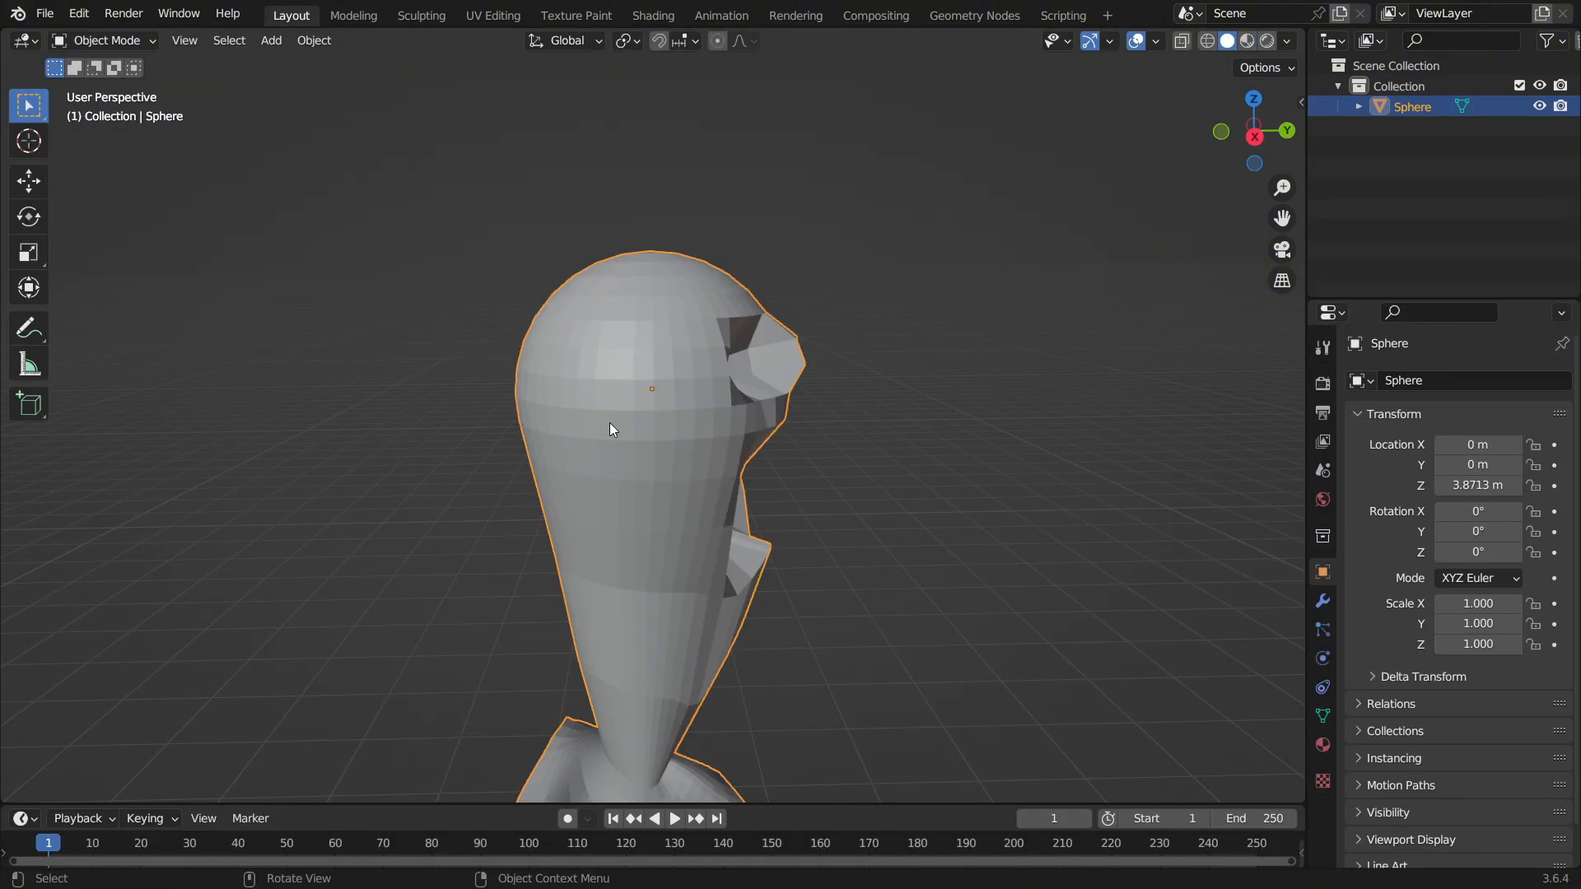
pyautogui.click(420, 15)
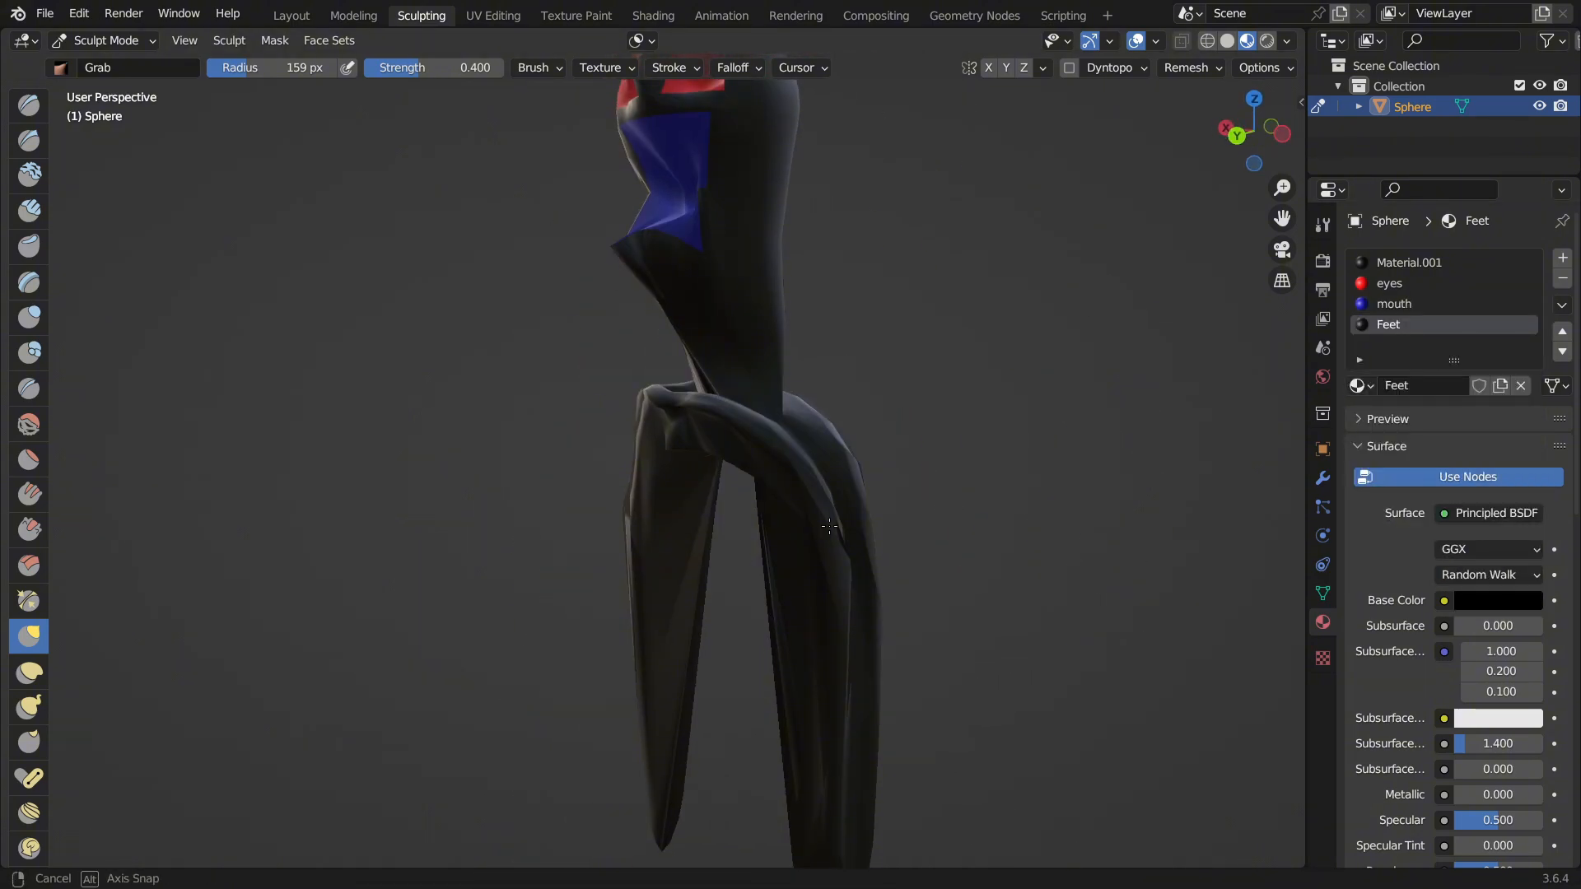
pyautogui.click(103, 40)
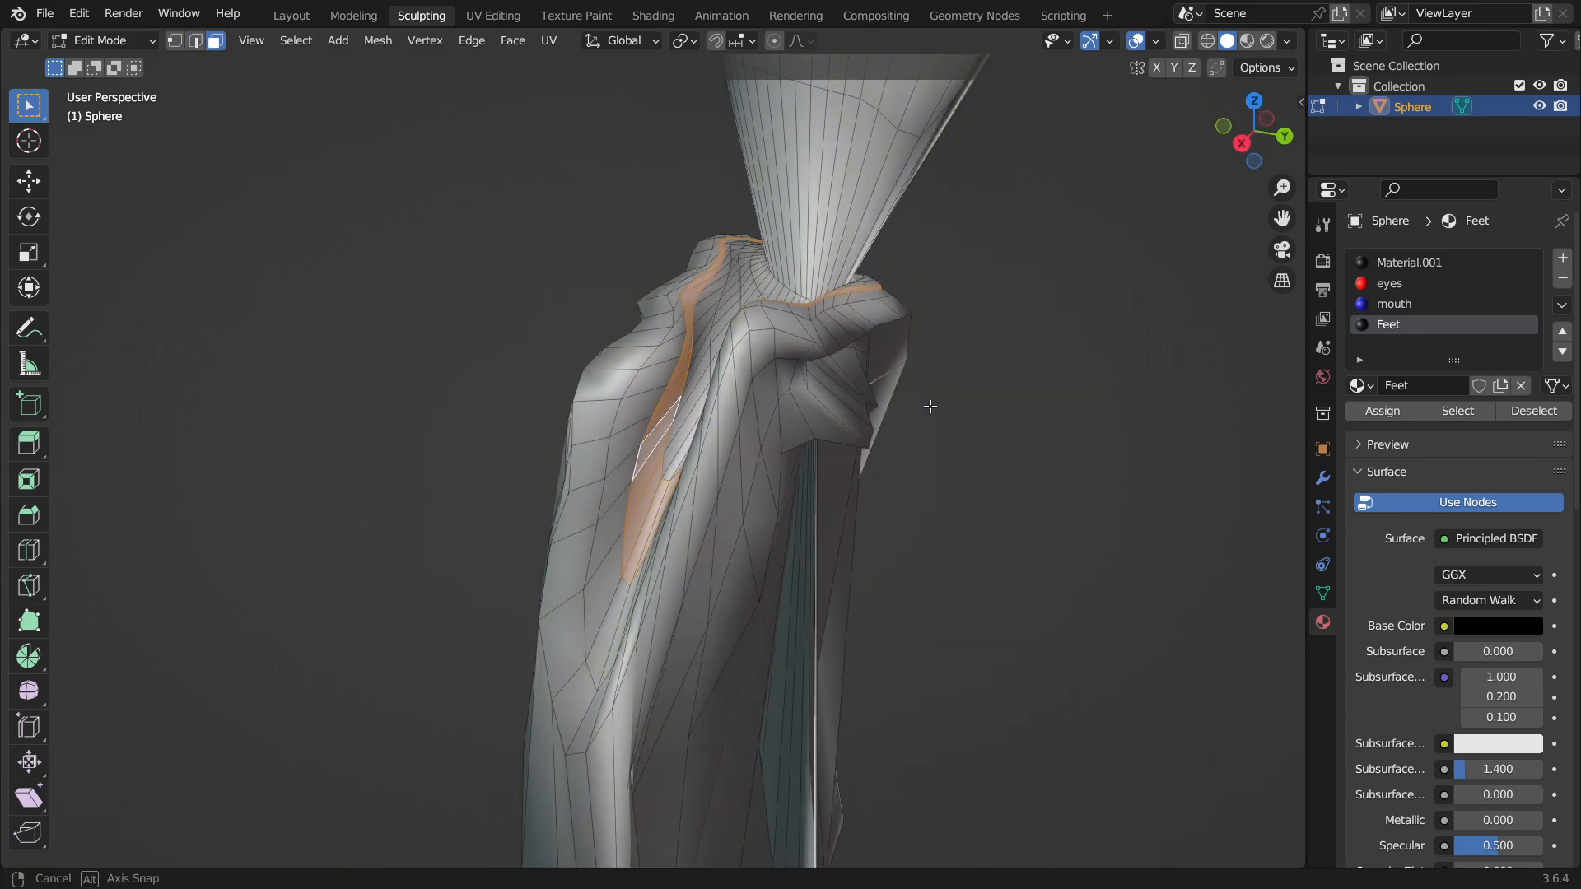
pyautogui.click(100, 39)
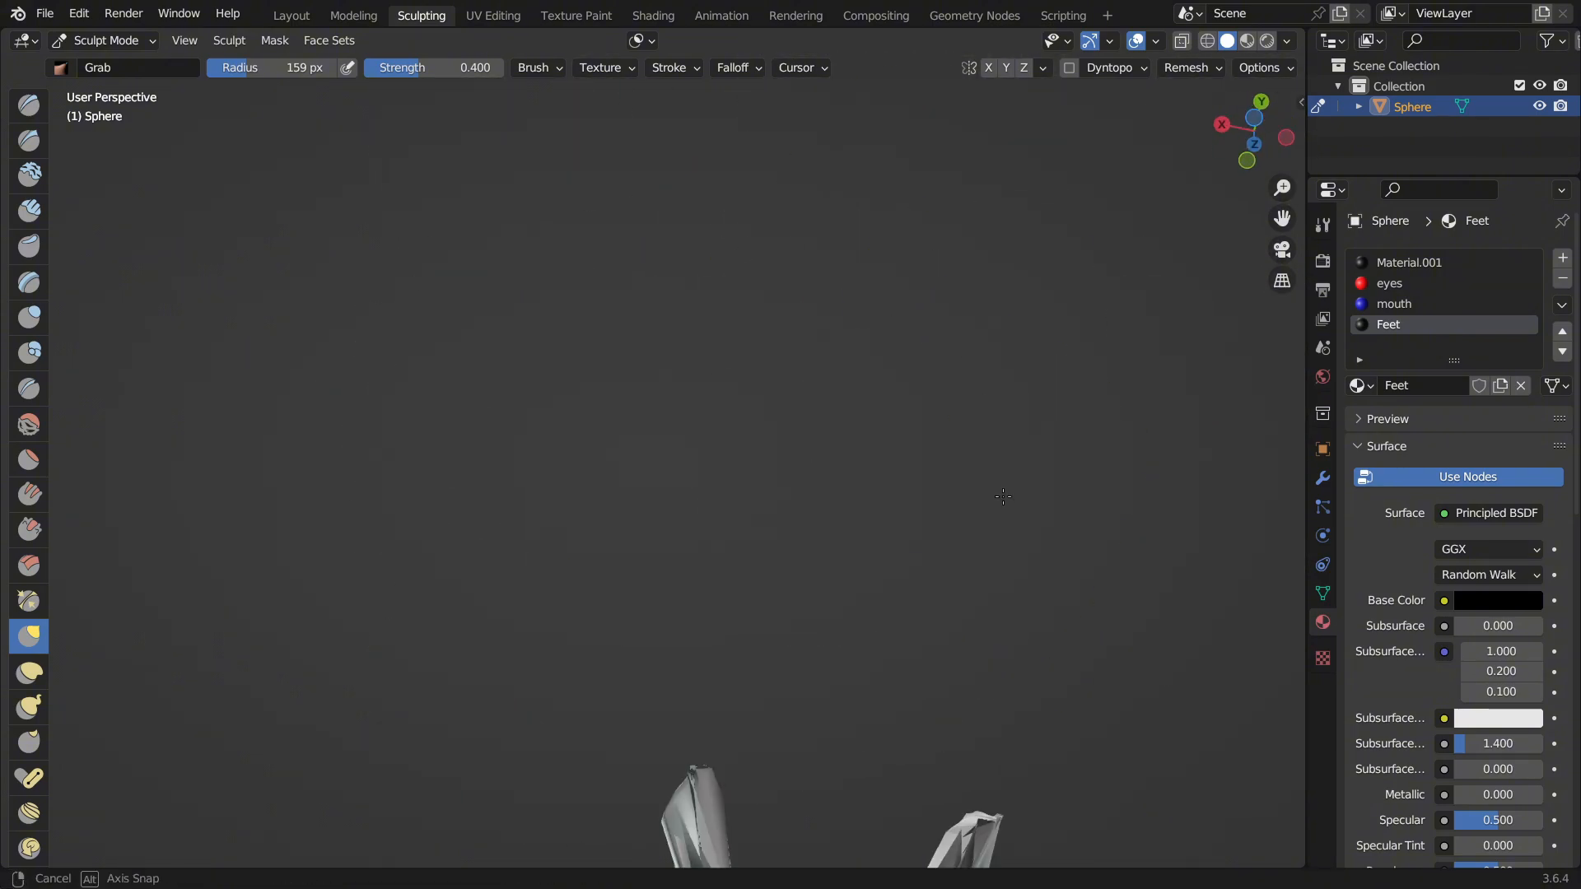
# Make a linked duplicate slid along X, then merge the original's 43 overlapping vertices by distance.
pyautogui.click(290, 15)
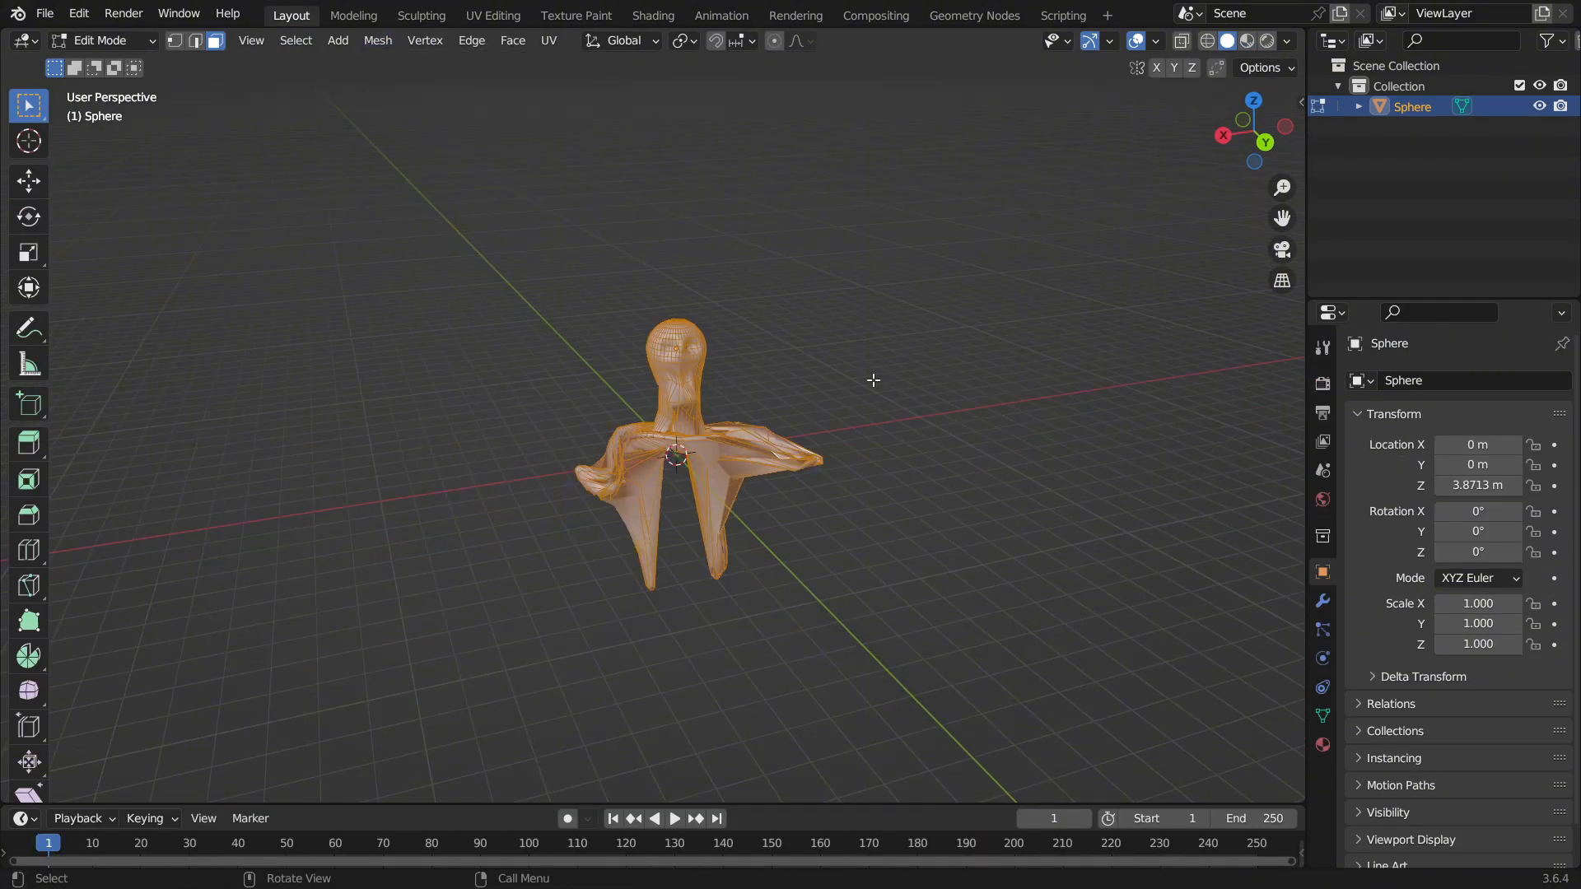
pyautogui.press('alt+d')
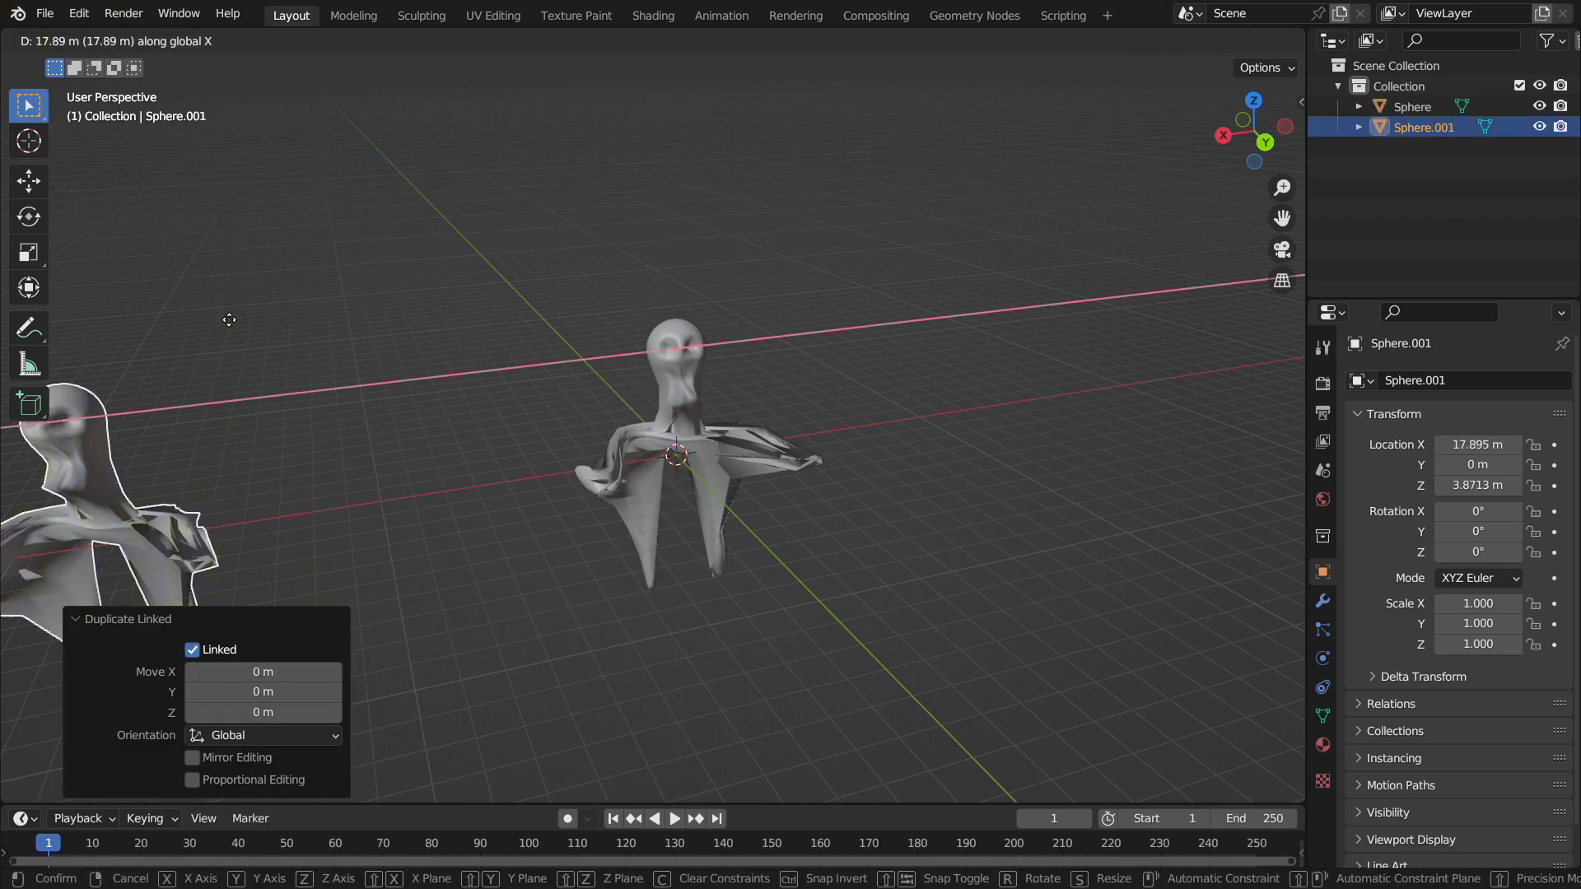
pyautogui.click(425, 40)
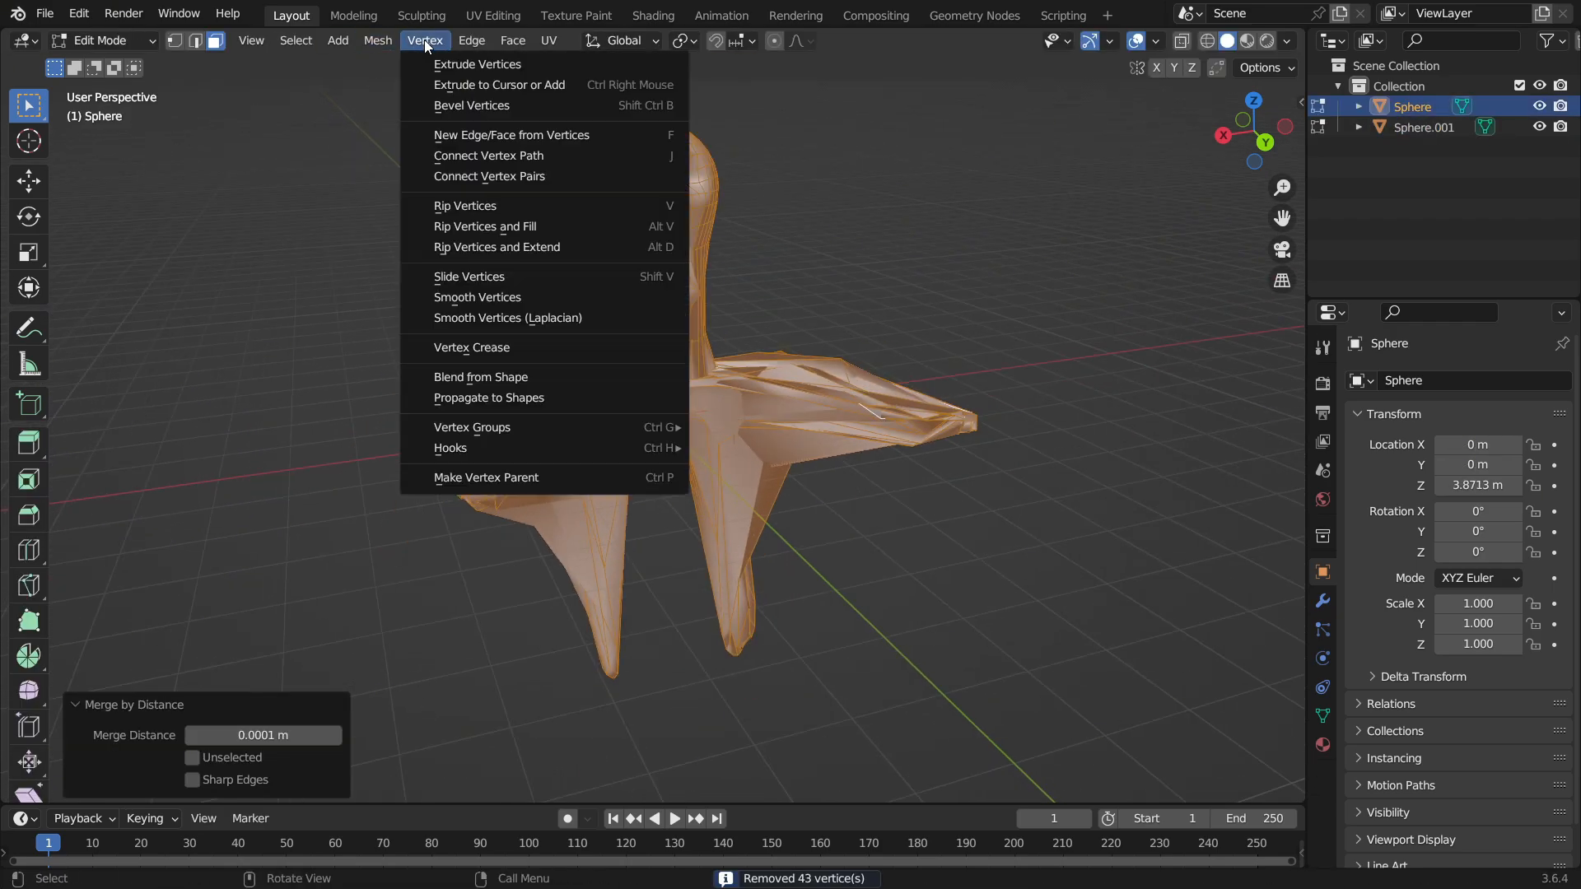
pyautogui.click(378, 39)
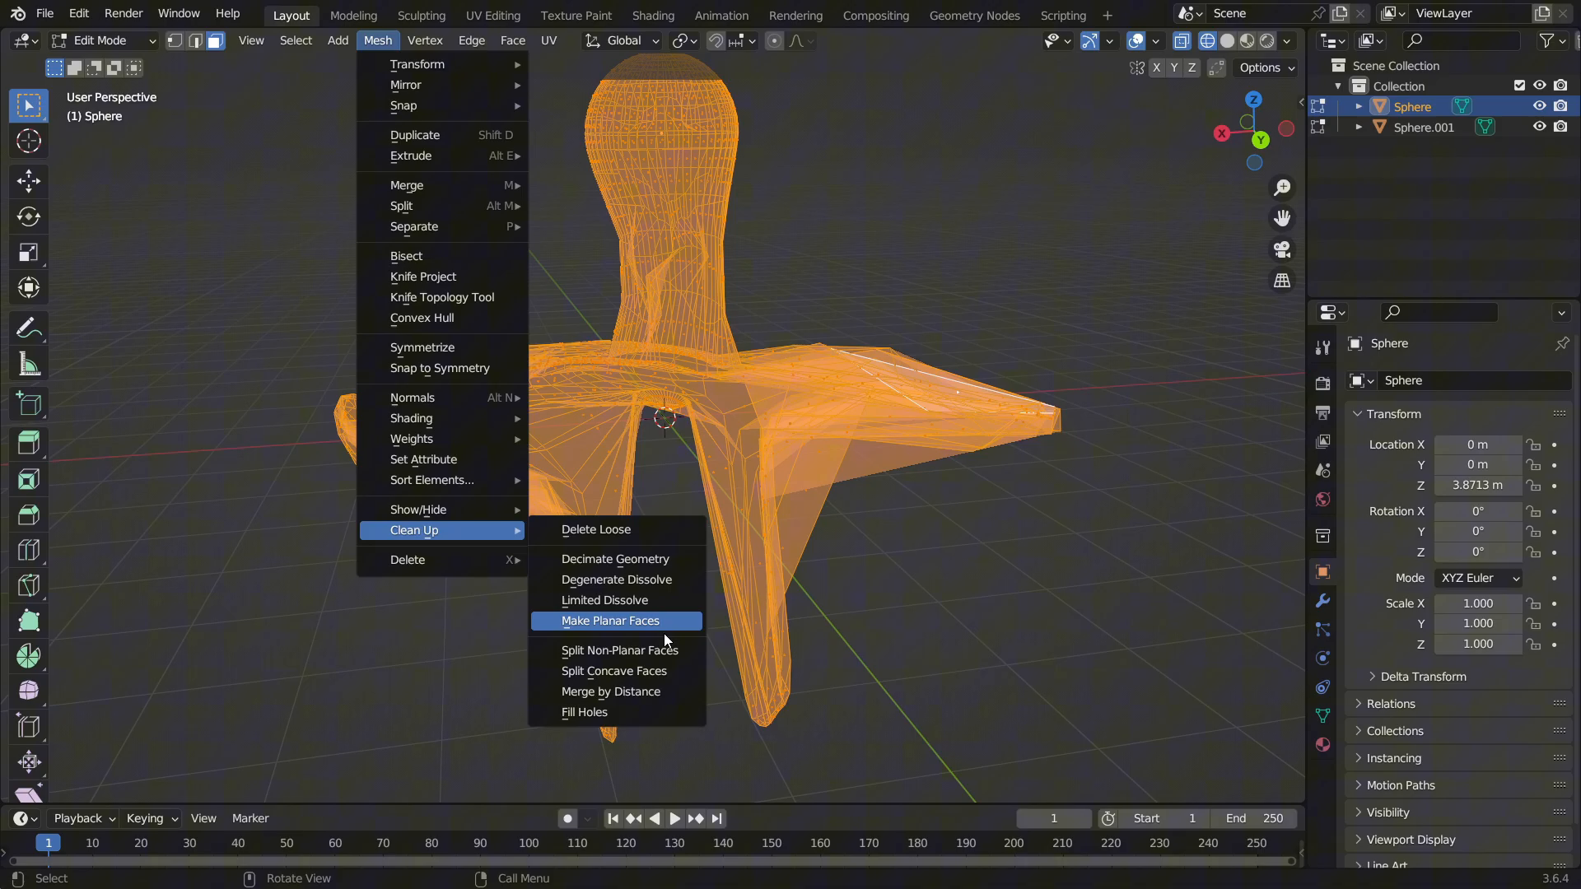